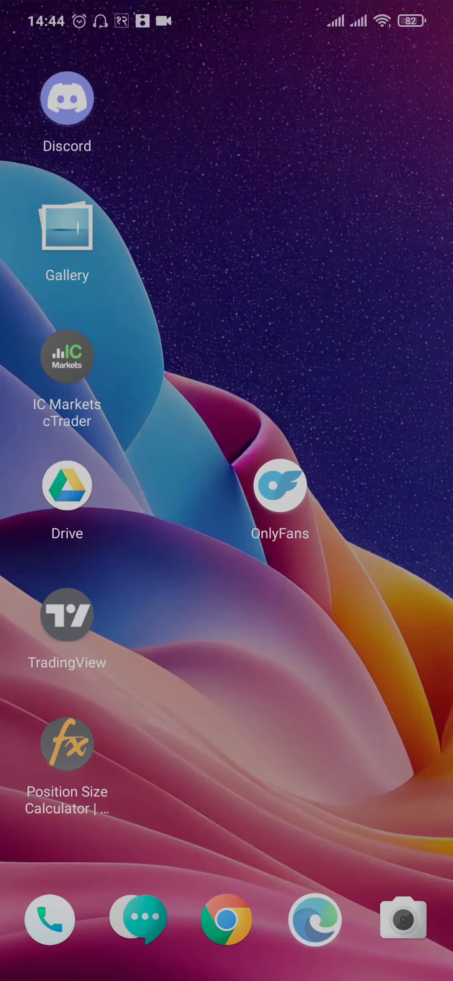
left_click(279, 486)
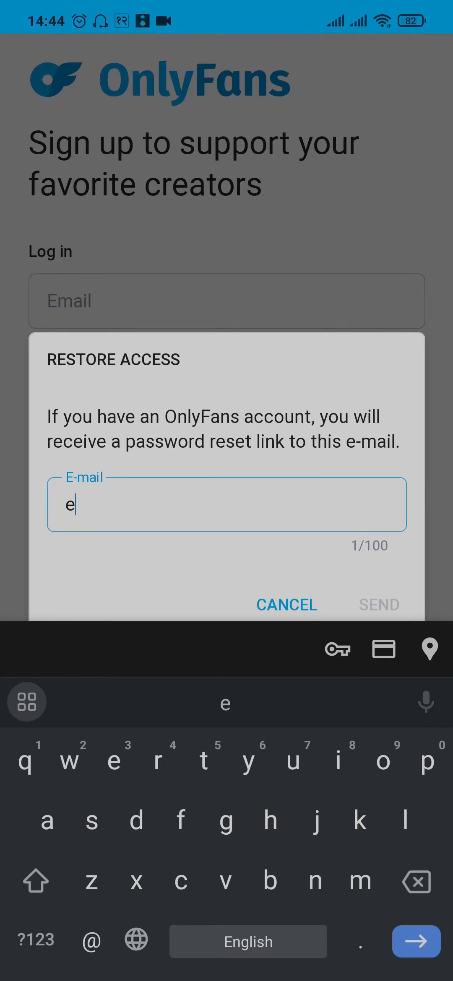
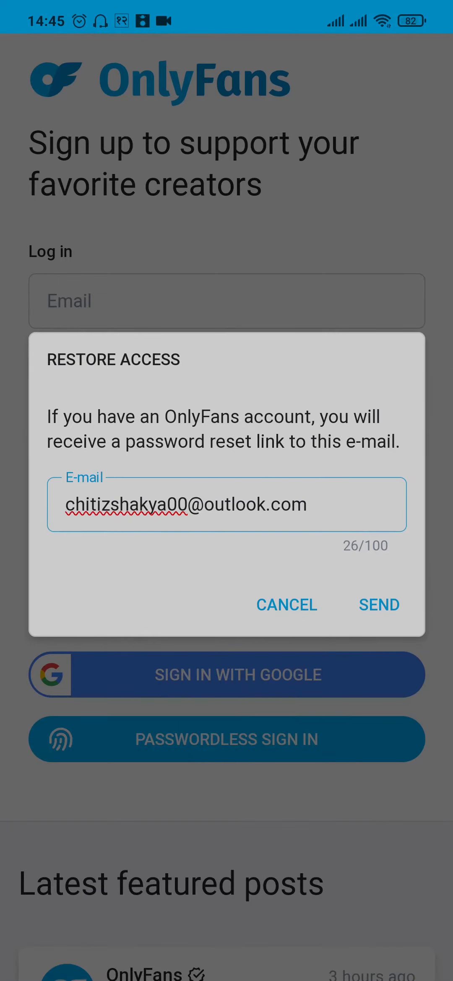
left_click(378, 605)
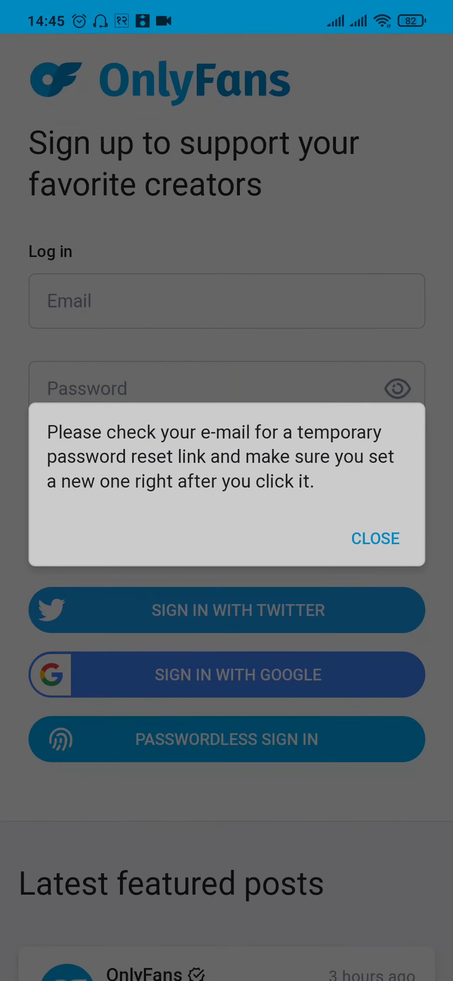
Dismiss the reset-link confirmation and open the OnlyFans 'Restore access' email
left_click(374, 539)
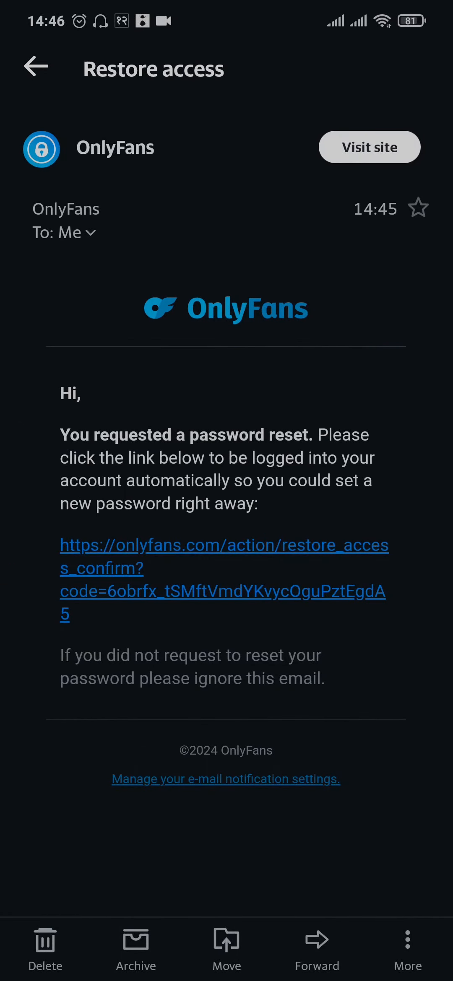
Tap the reset link to show the Open with chooser, then clear the 'Yah' app search
left_click(224, 568)
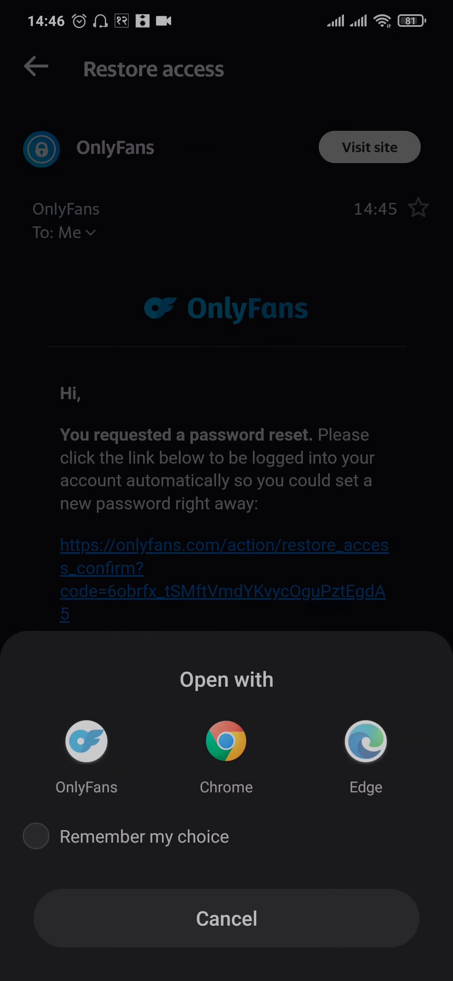
left_click(226, 741)
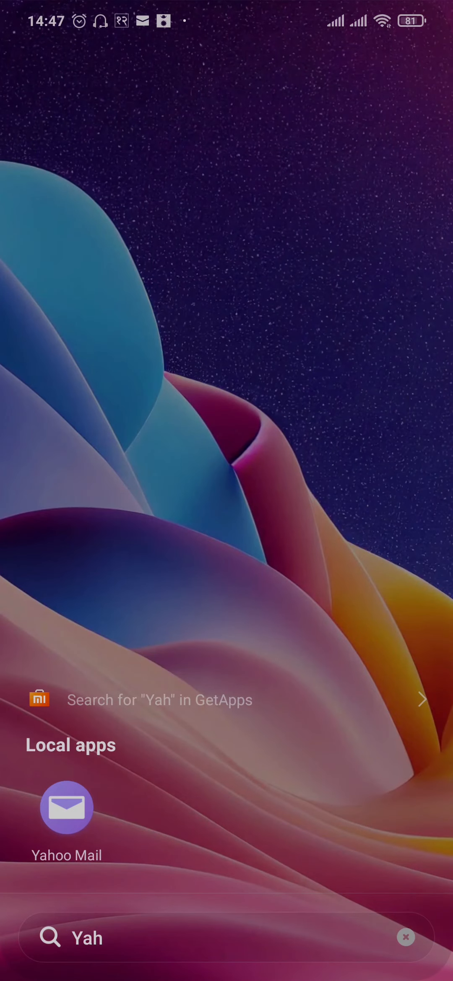
left_click(405, 937)
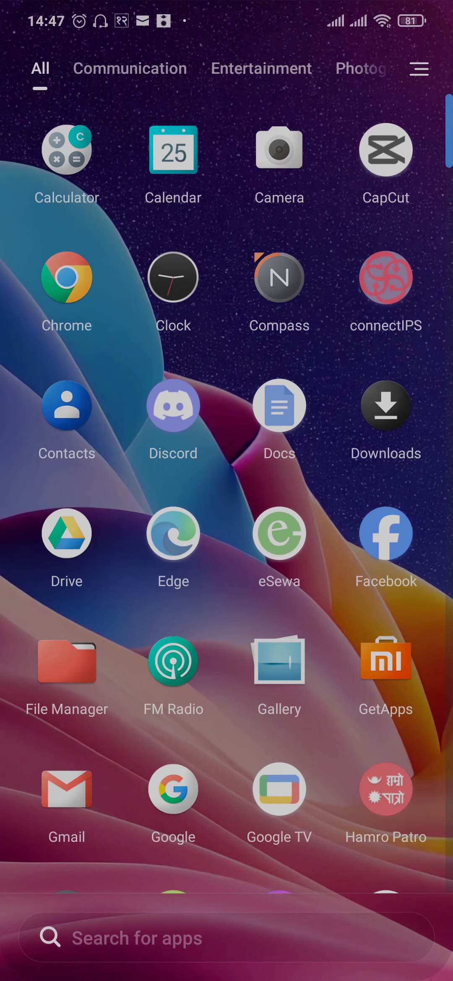